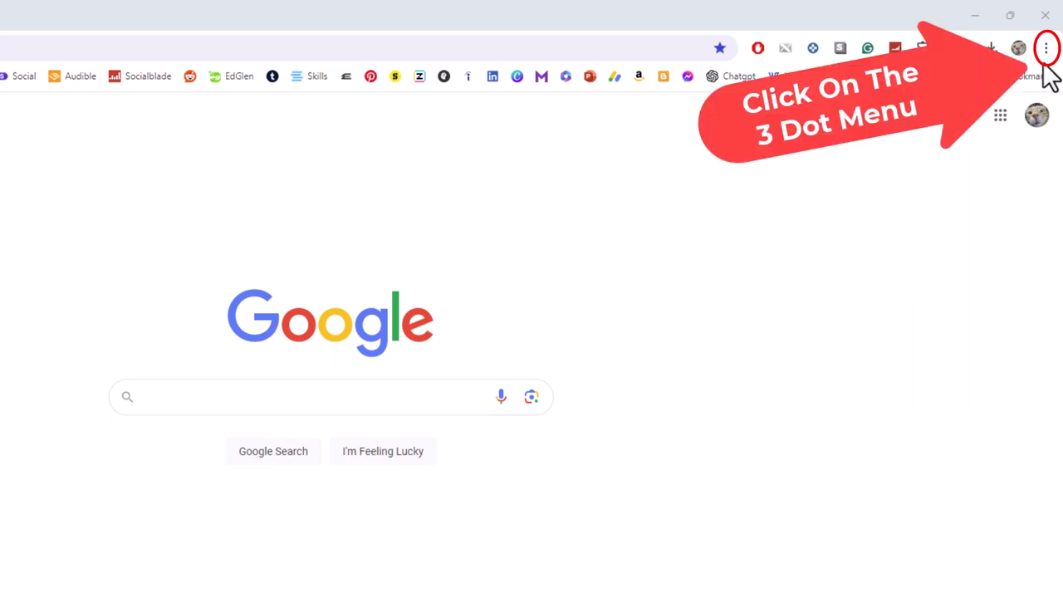
Open Chrome Settings from the three-dot browser menu.
{"action": "left_click", "coordinate": [1046, 47]}
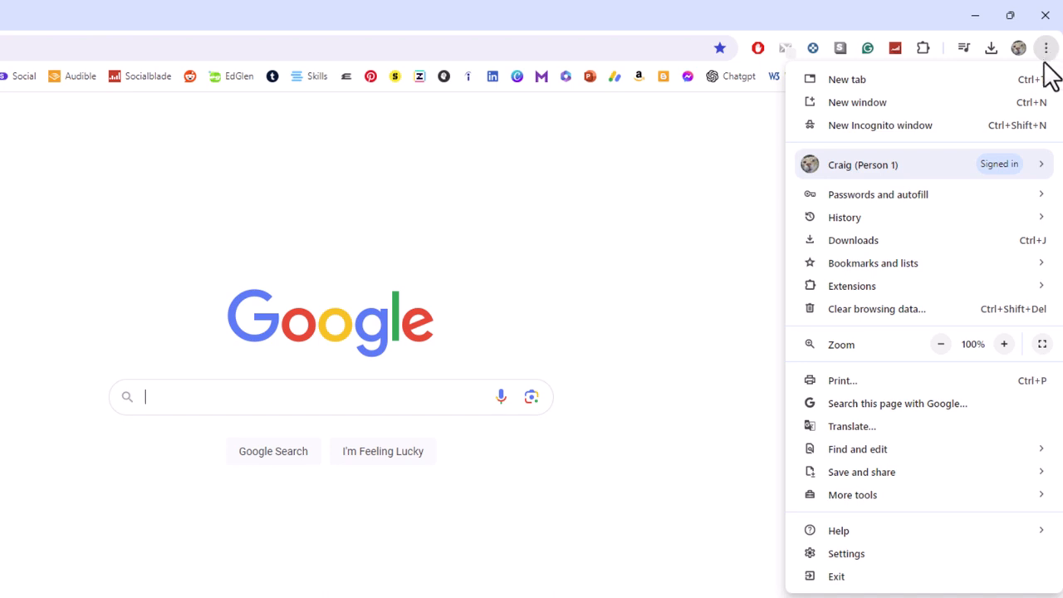
{"action": "mouse_move", "coordinate": [846, 553]}
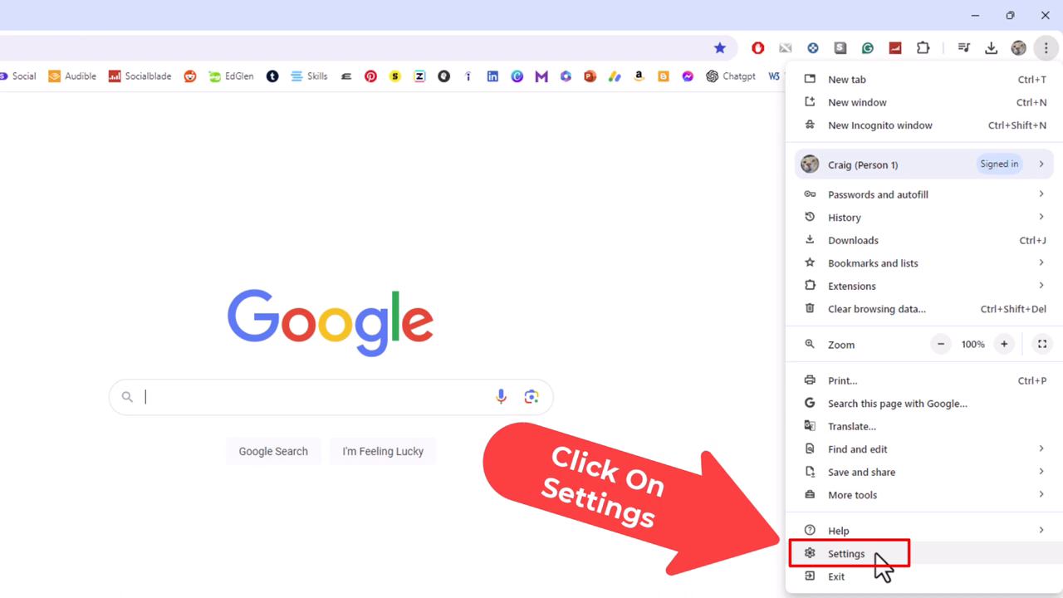
{"action": "left_click", "coordinate": [846, 554]}
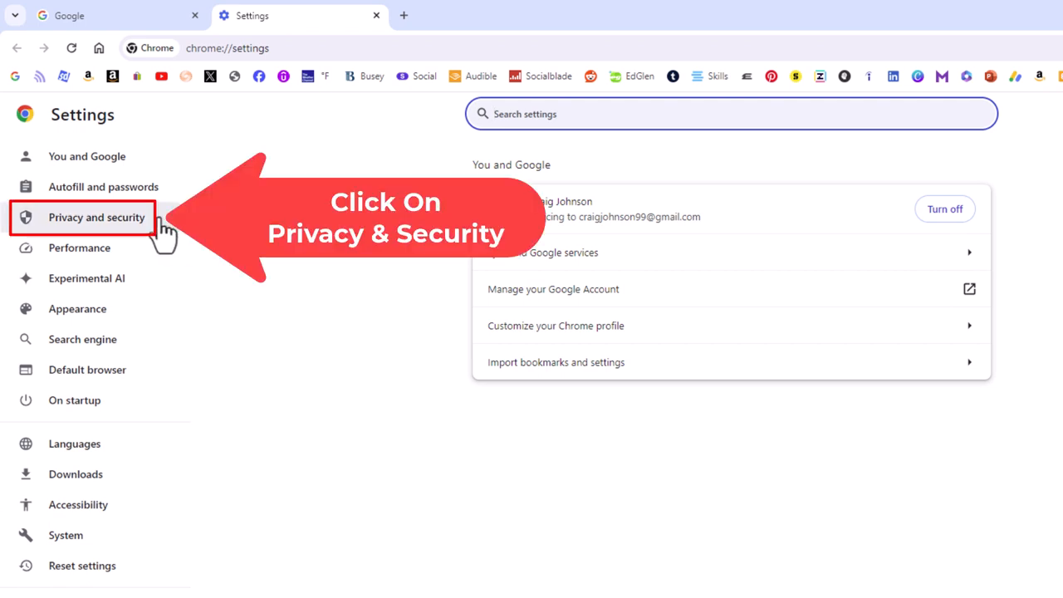
Open Site settings under Privacy and security and scroll to the Permissions list.
{"action": "left_click", "coordinate": [96, 217]}
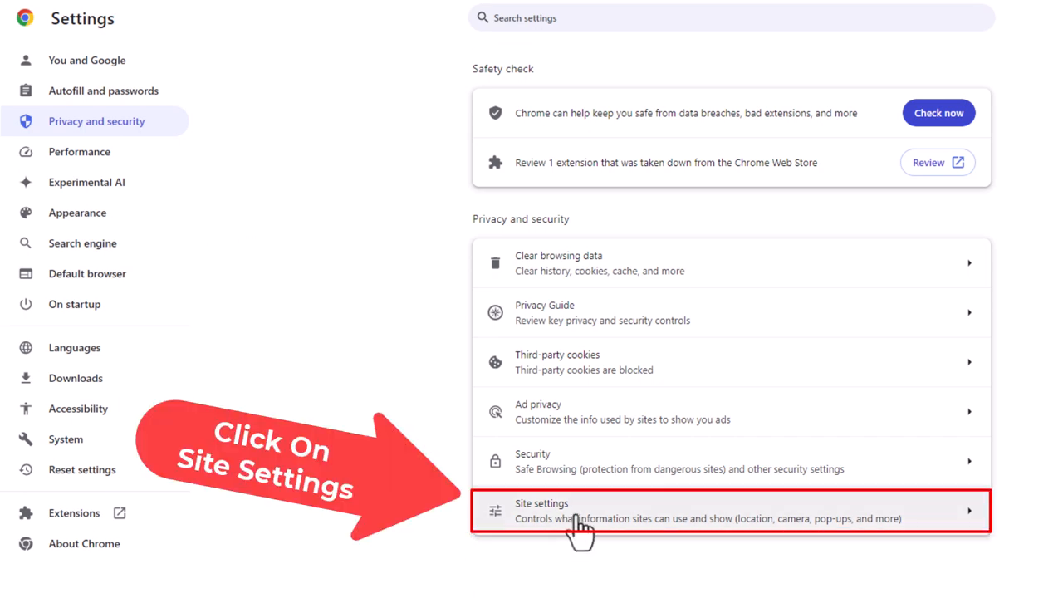
{"action": "left_click", "coordinate": [731, 511]}
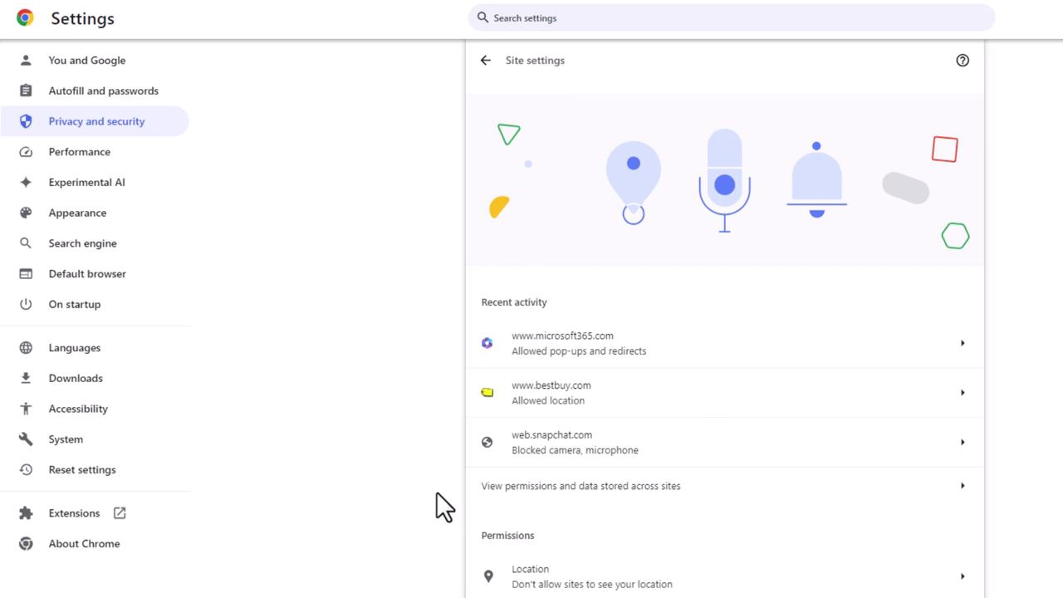
{"action": "scroll", "scroll_direction": "down", "scroll_amount": 3}
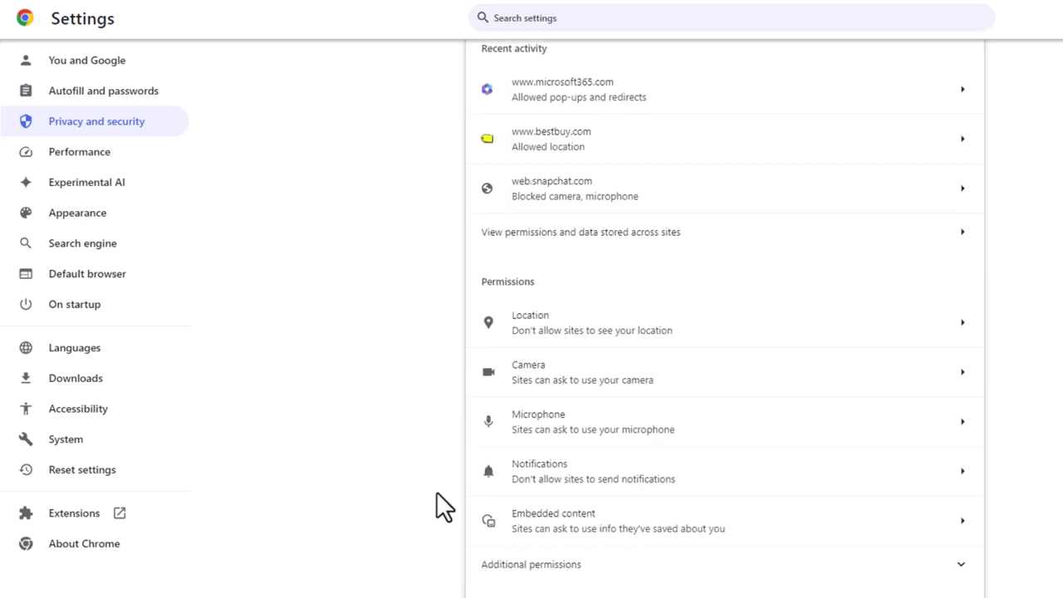
{"action": "scroll", "scroll_direction": "down", "scroll_amount": 3}
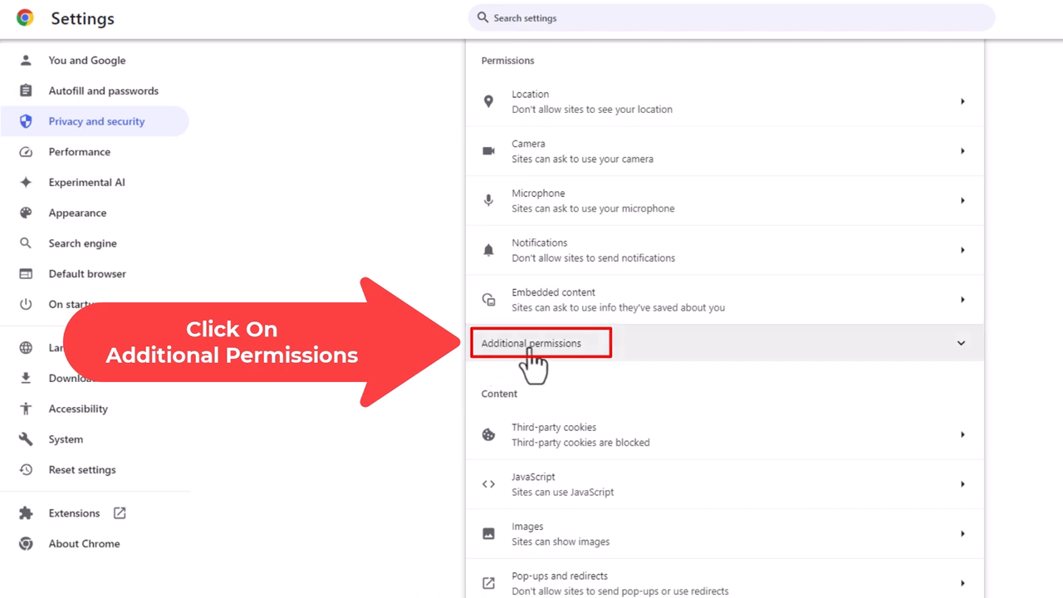
Expand Additional permissions and scroll down toward Automatic downloads.
{"action": "left_click", "coordinate": [531, 343]}
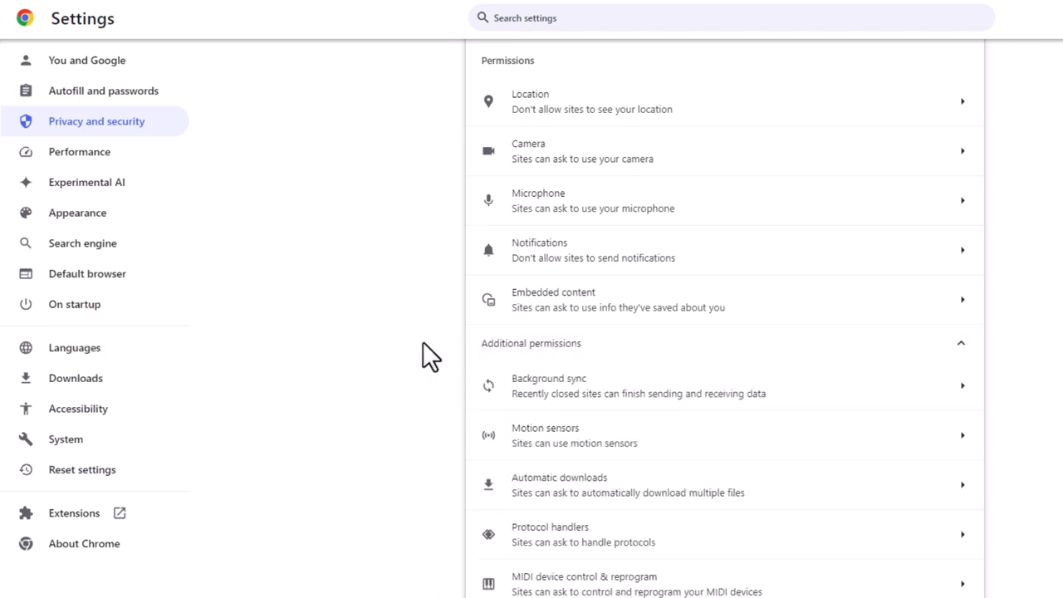
{"action": "scroll", "scroll_direction": "down", "scroll_amount": 3}
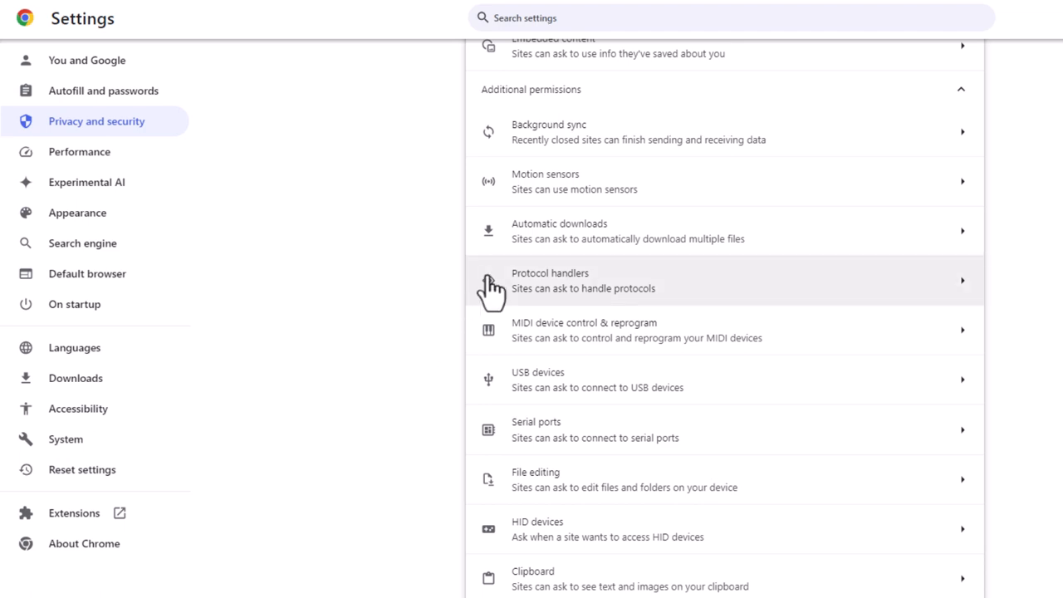
{"action": "mouse_move", "coordinate": [761, 247]}
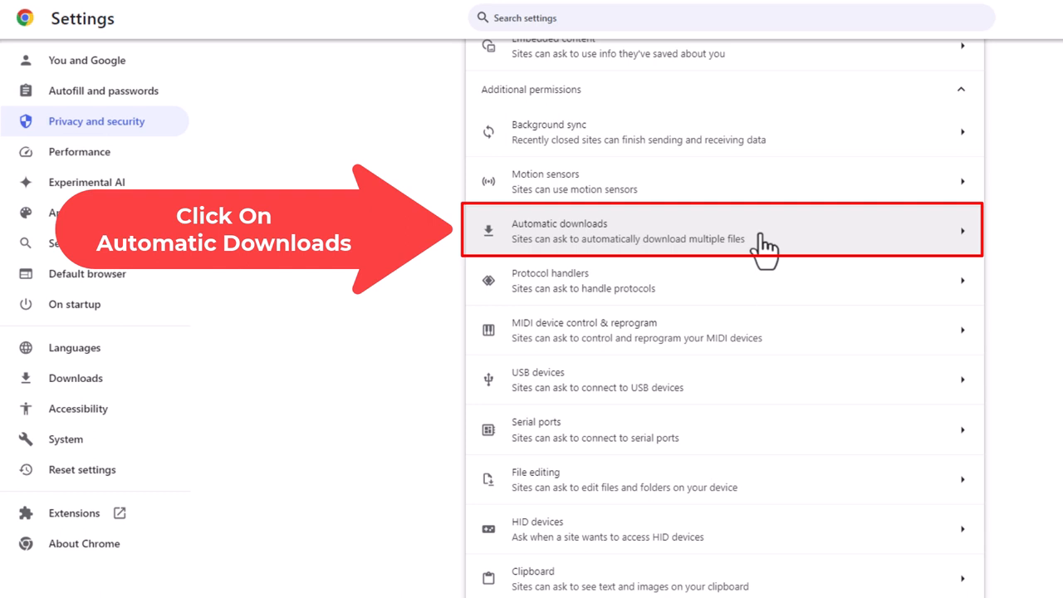
On Automatic downloads, set default to "Don't allow", then back to "Sites can ask".
{"action": "left_click", "coordinate": [723, 230]}
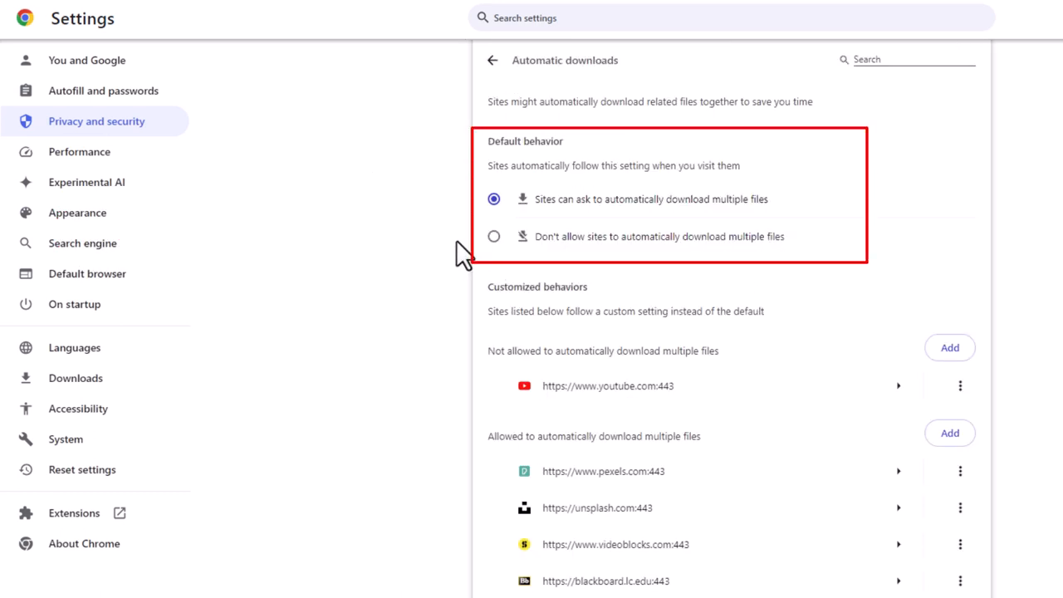
{"action": "mouse_move", "coordinate": [494, 236]}
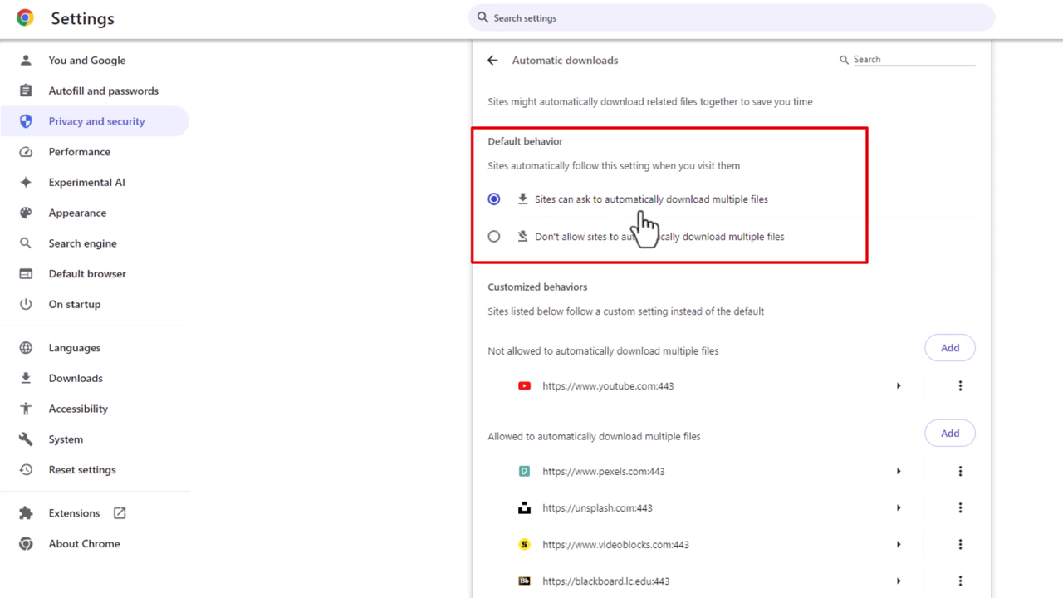
{"action": "mouse_move", "coordinate": [760, 224]}
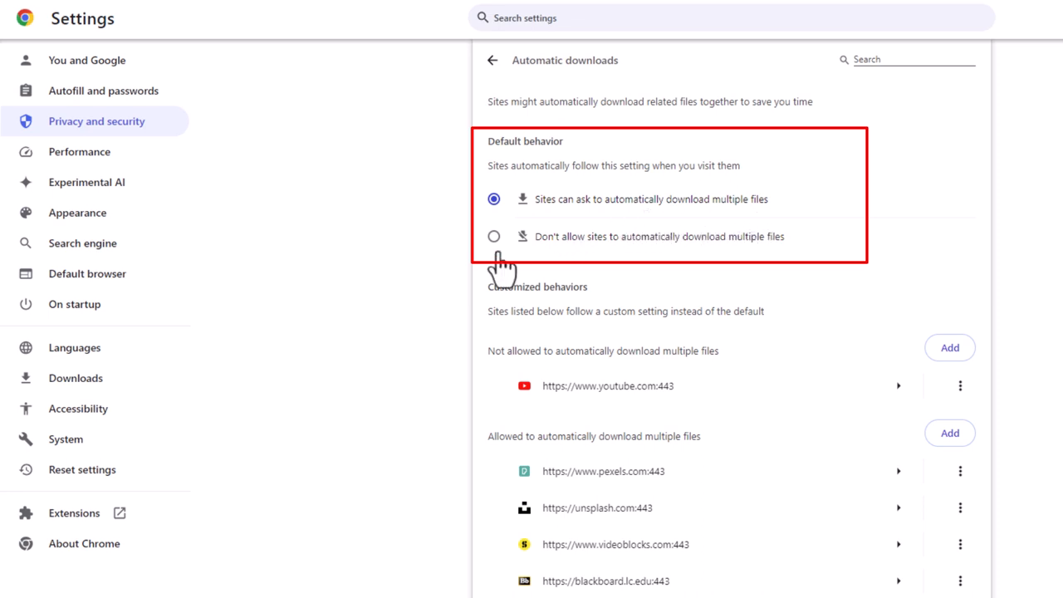
{"action": "mouse_move", "coordinate": [618, 264]}
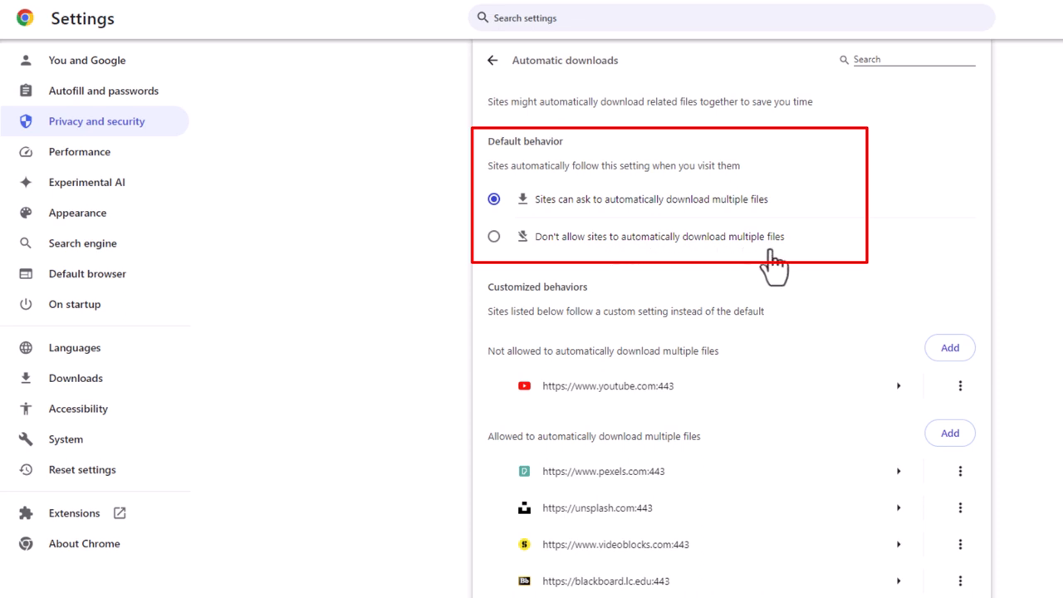
{"action": "left_click", "coordinate": [493, 236]}
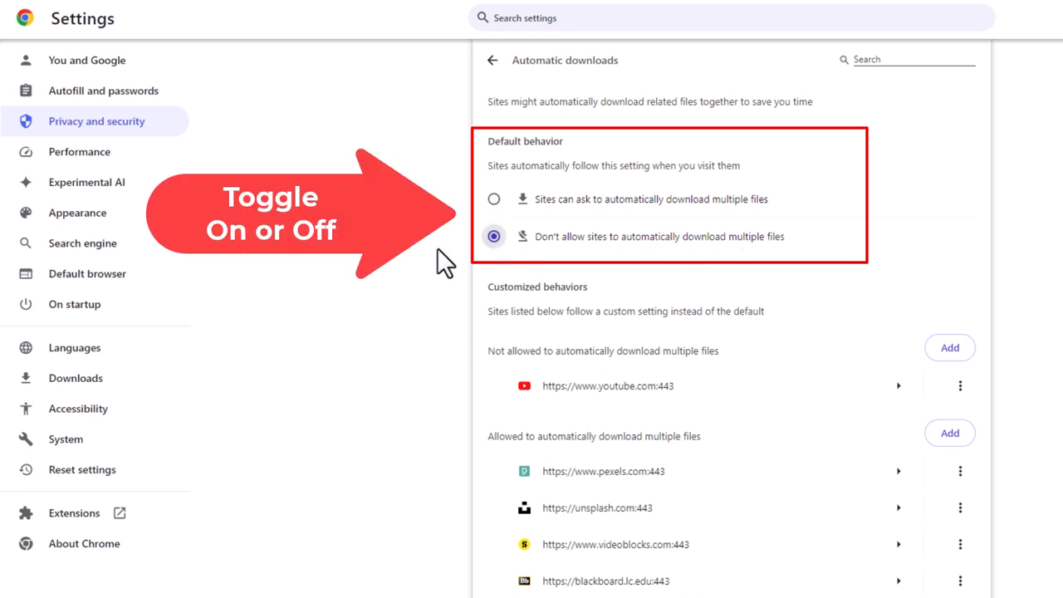
{"action": "left_click", "coordinate": [494, 199]}
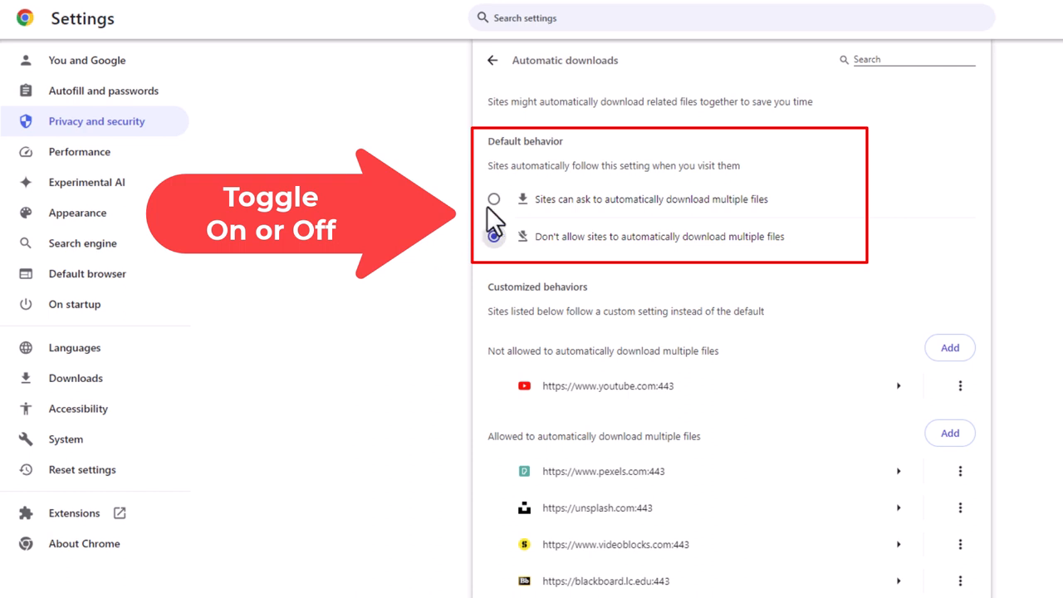
{"action": "left_click", "coordinate": [493, 199]}
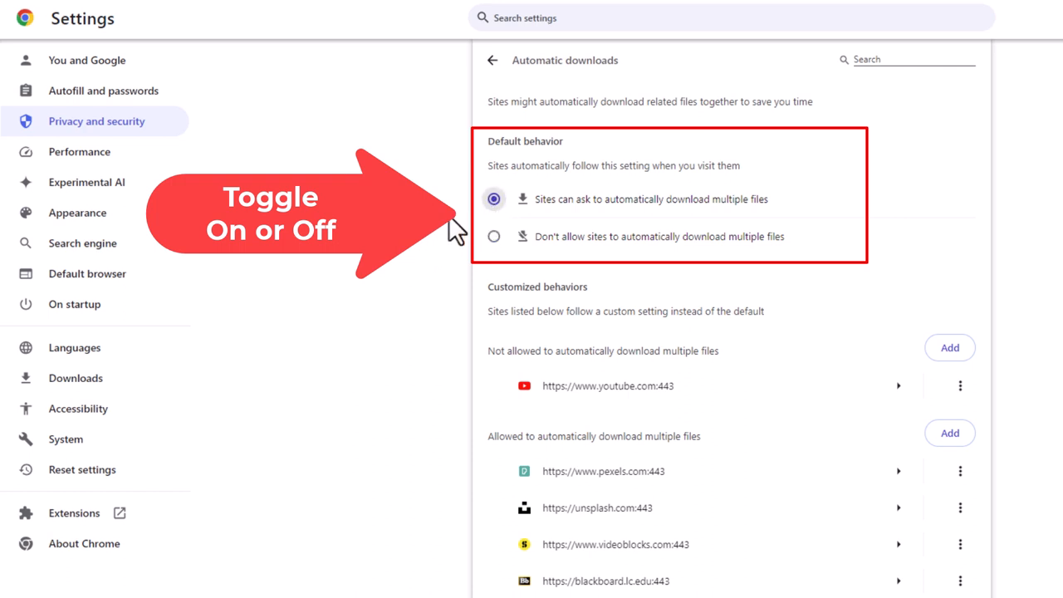